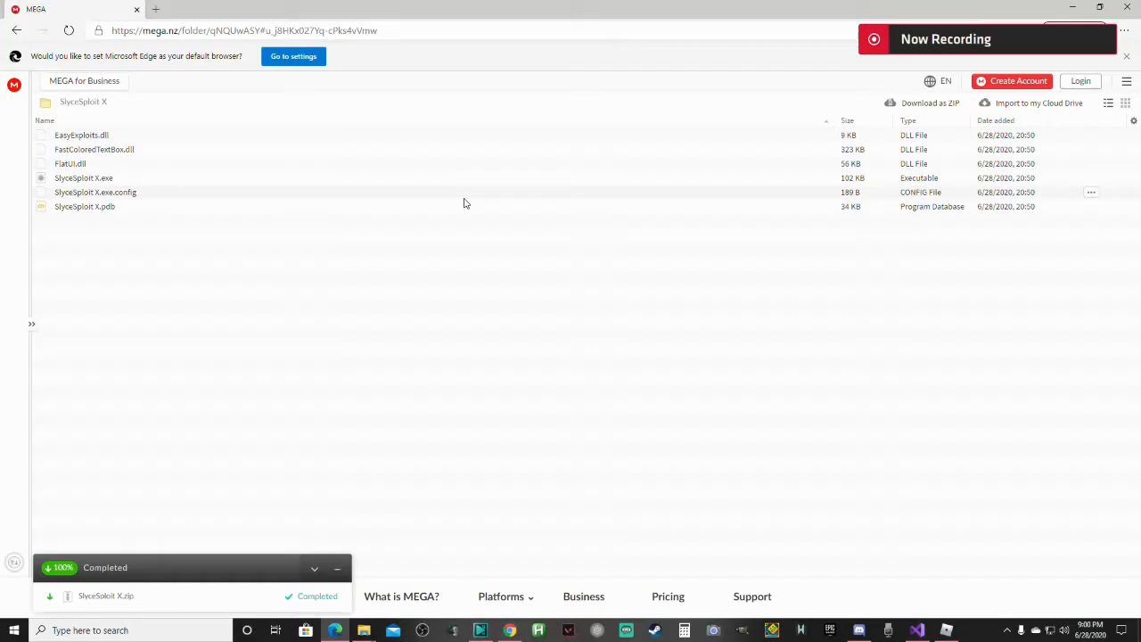
{"action": "mouse_move", "coordinate": [930, 238]}
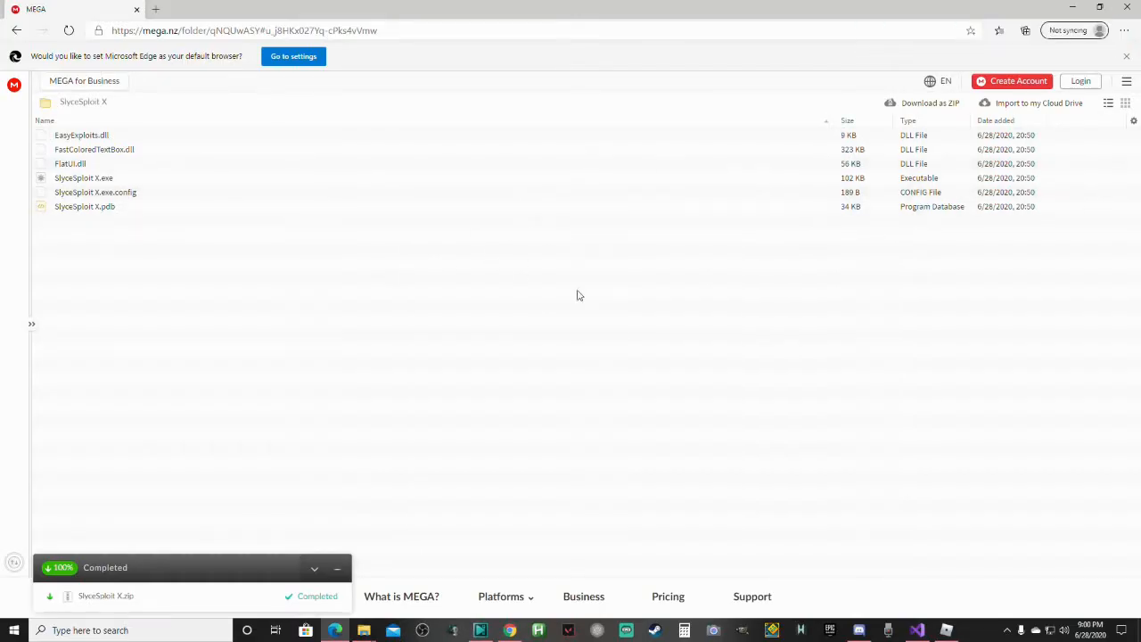
{"action": "mouse_move", "coordinate": [385, 259]}
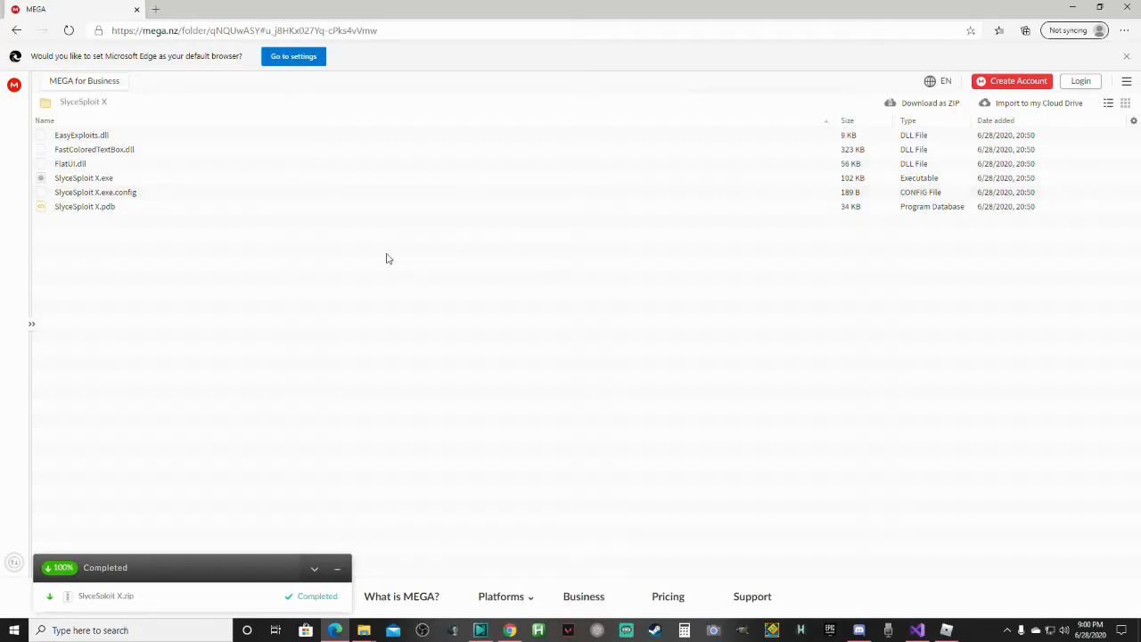
{"action": "mouse_move", "coordinate": [84, 102]}
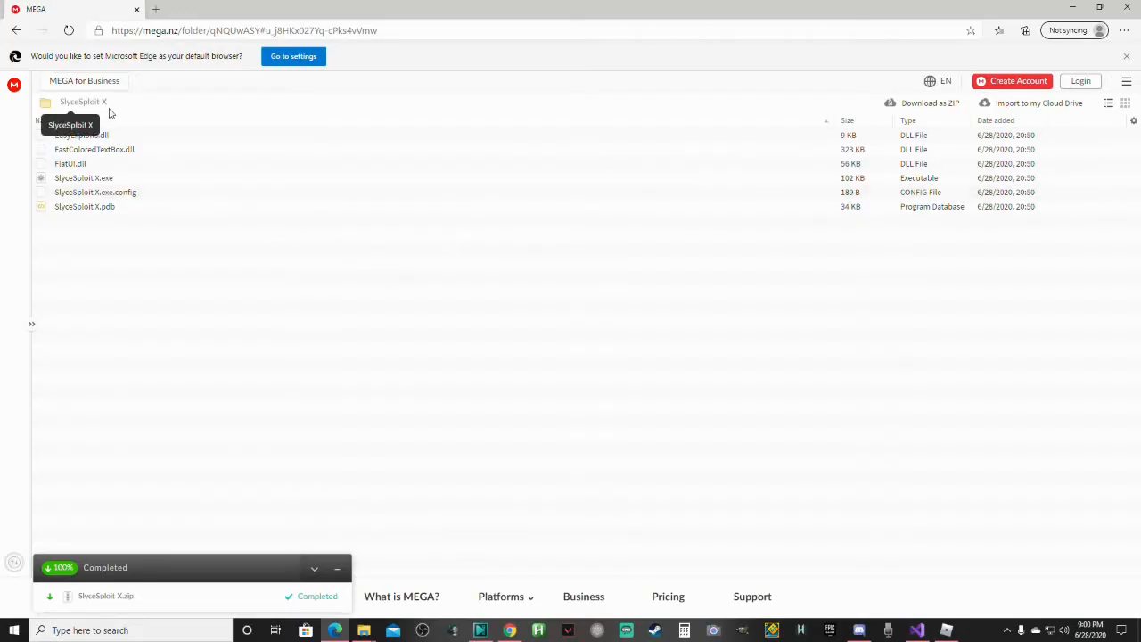
{"action": "mouse_move", "coordinate": [673, 278]}
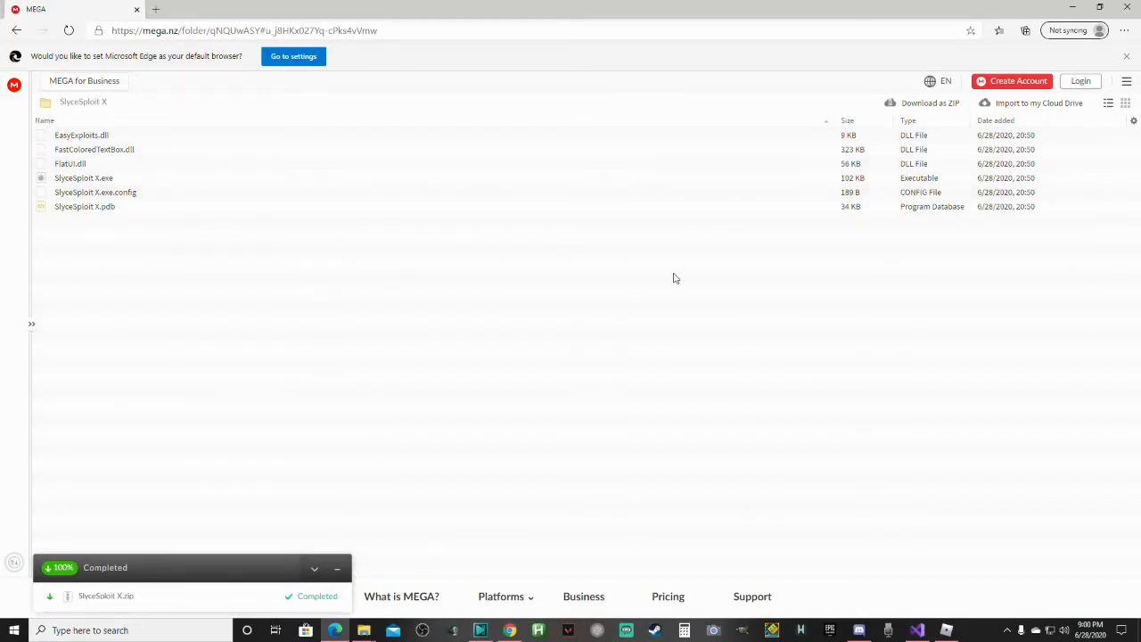
{"action": "mouse_move", "coordinate": [727, 379]}
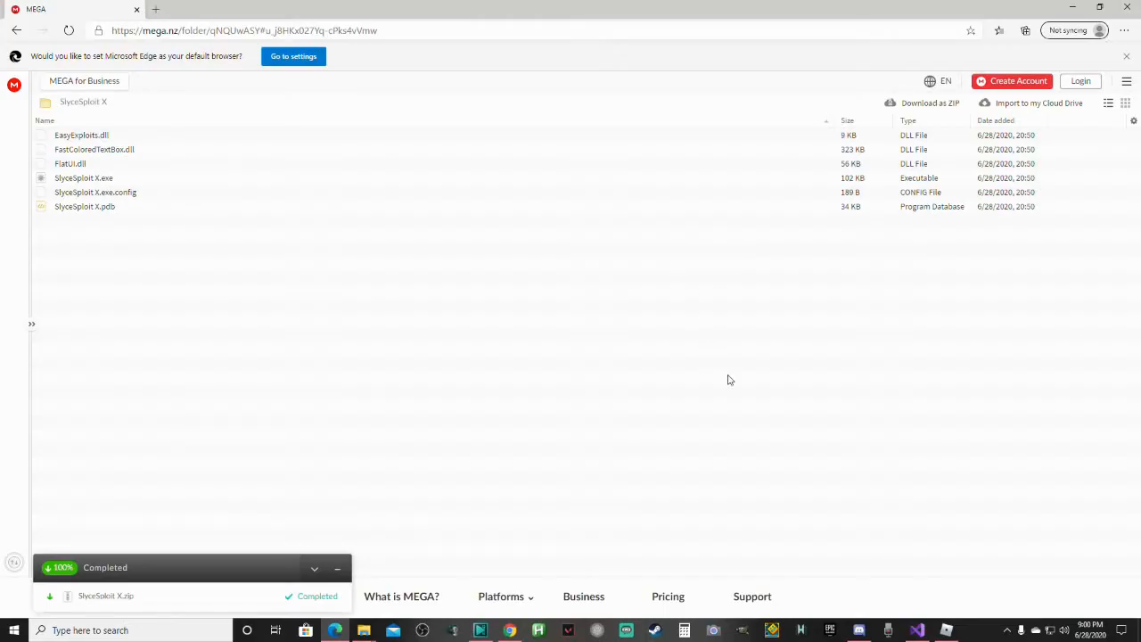
Download the whole SlyceSploit X folder from MEGA as a ZIP archive.
{"action": "right_click", "coordinate": [916, 631]}
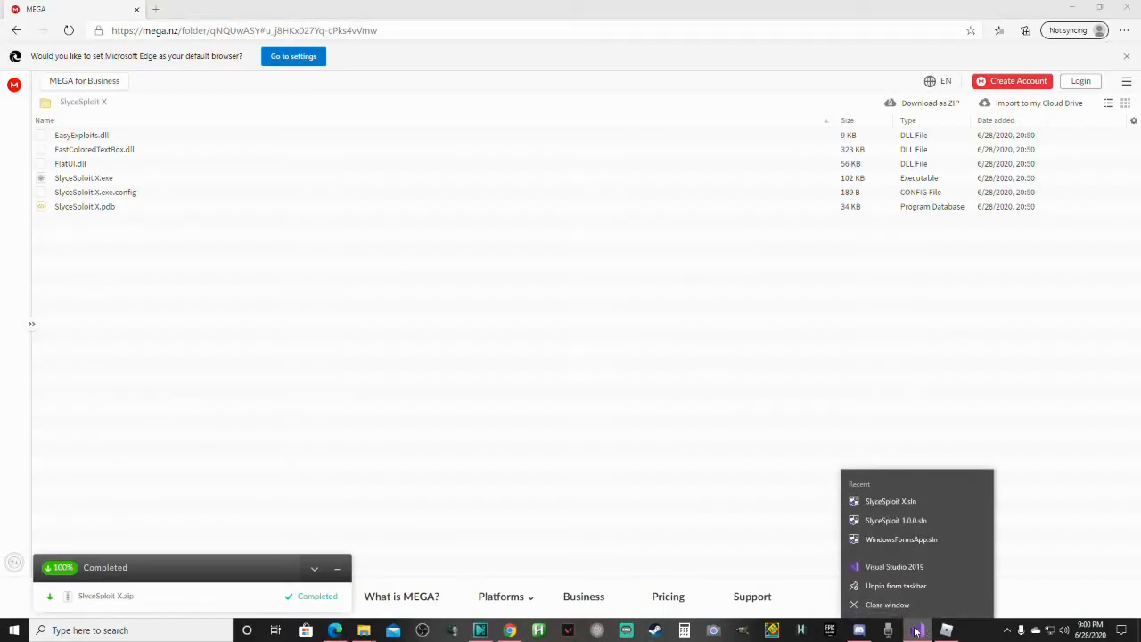
{"action": "left_click", "coordinate": [811, 59]}
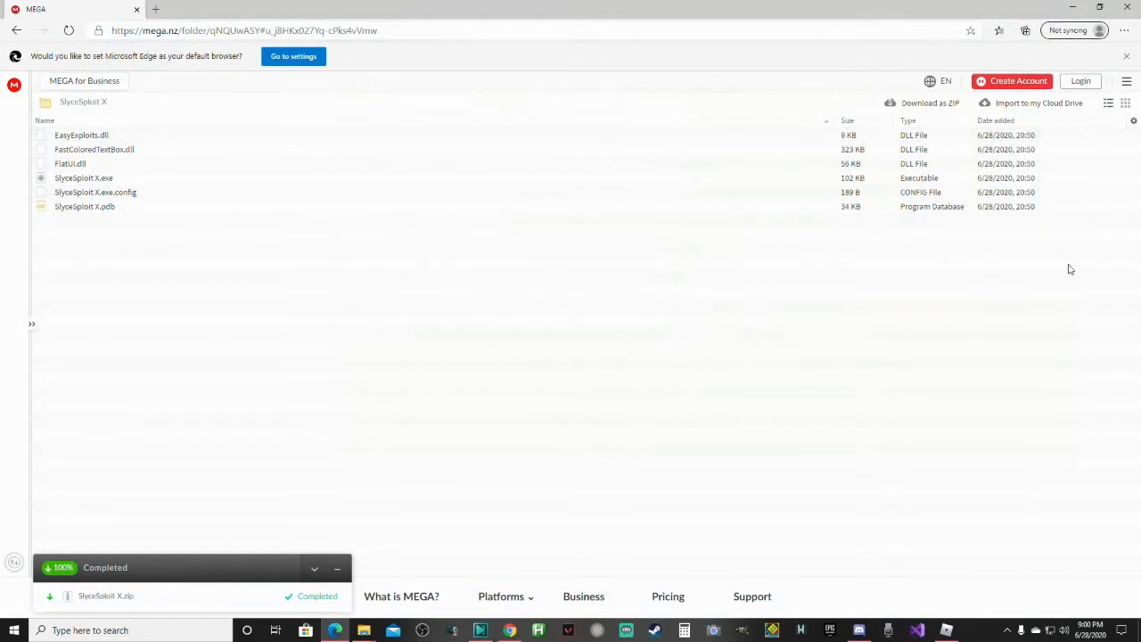
{"action": "mouse_move", "coordinate": [3, 27]}
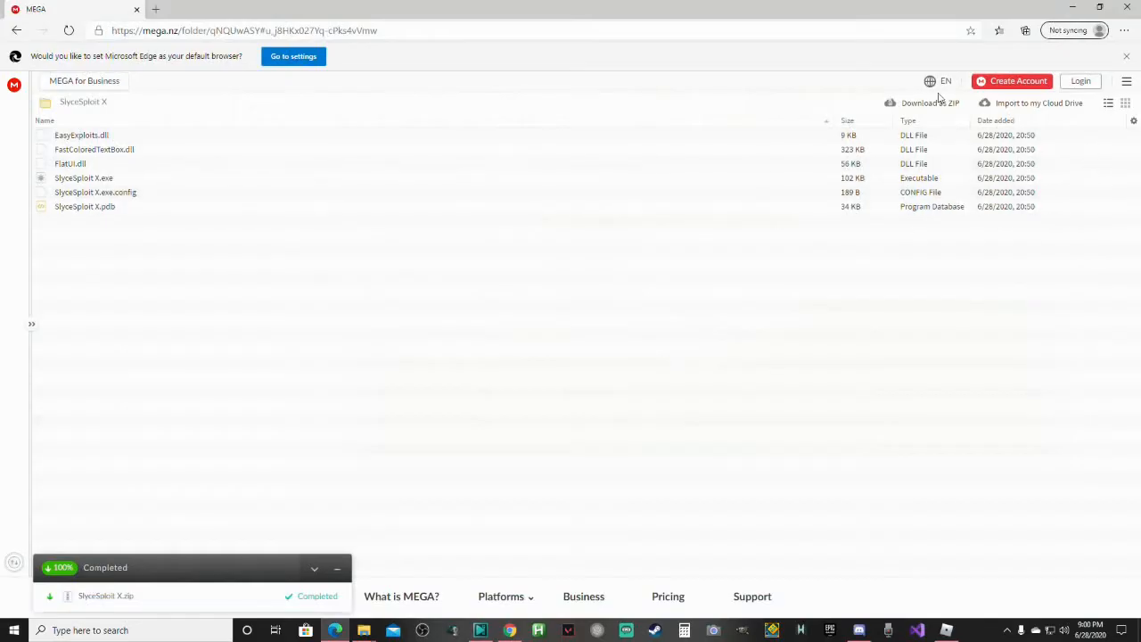
{"action": "mouse_move", "coordinate": [100, 49]}
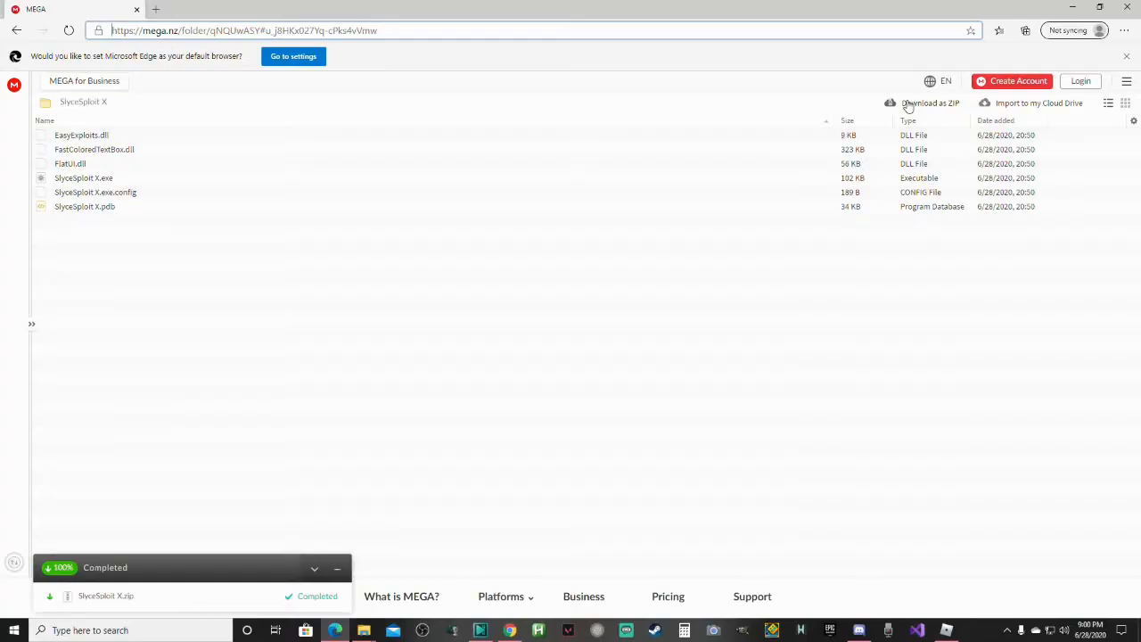
{"action": "left_click", "coordinate": [930, 102]}
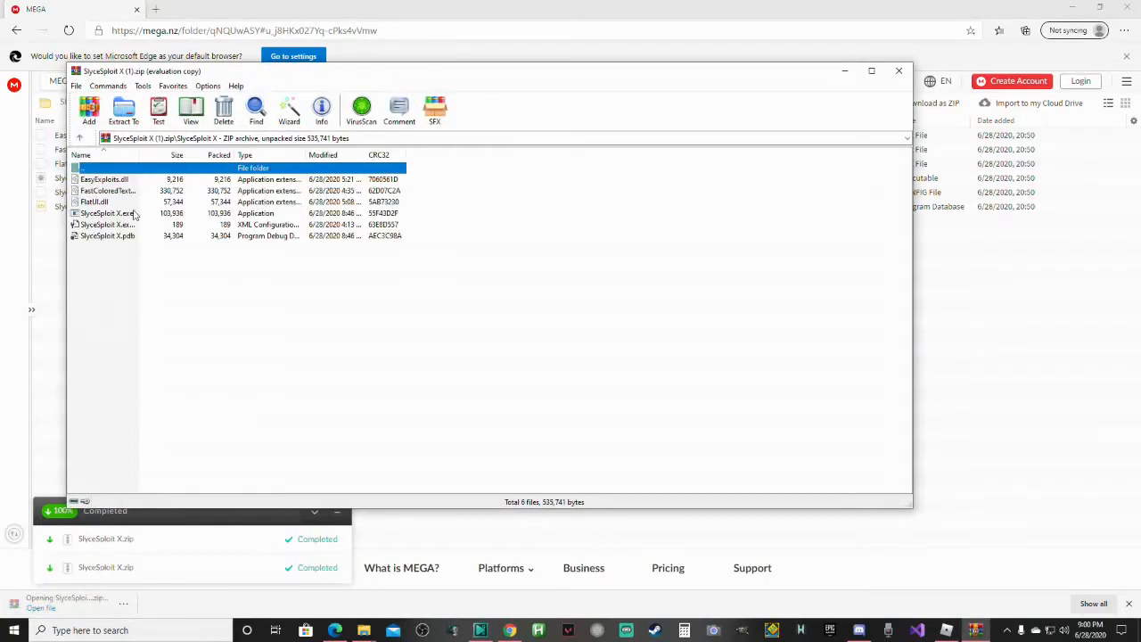
Launch SlyceSploit X.exe from the WinRAR archive over Lumber Tycoon 2.
{"action": "double_click", "coordinate": [107, 212]}
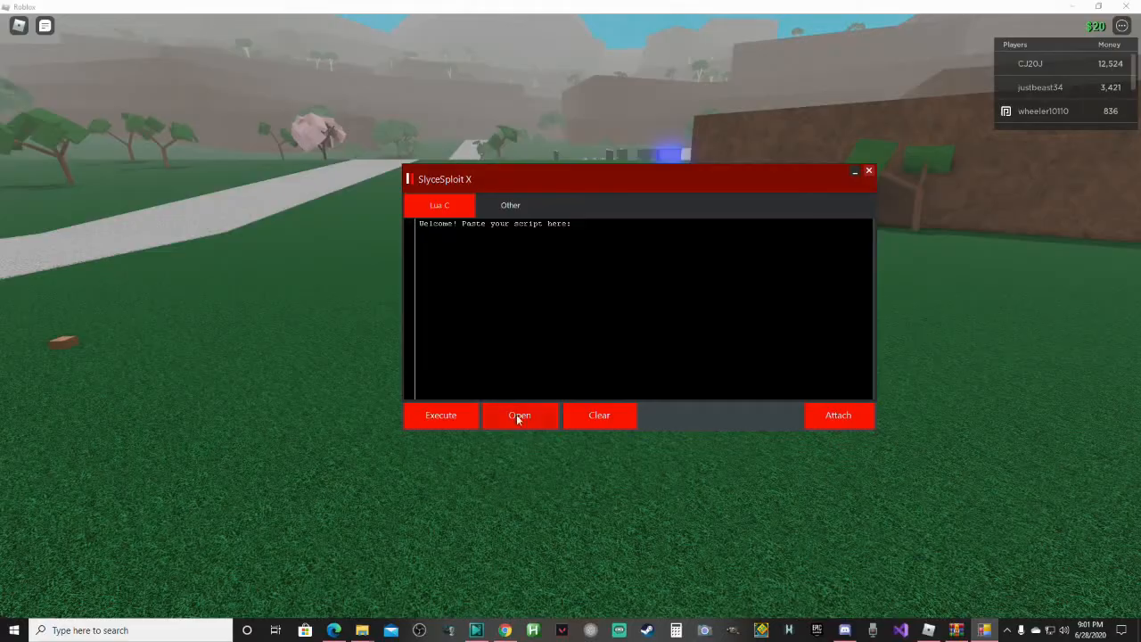
Load and run the hub script, then dismiss the executor so Shiro's Hub shows in-game.
{"action": "left_click", "coordinate": [519, 413]}
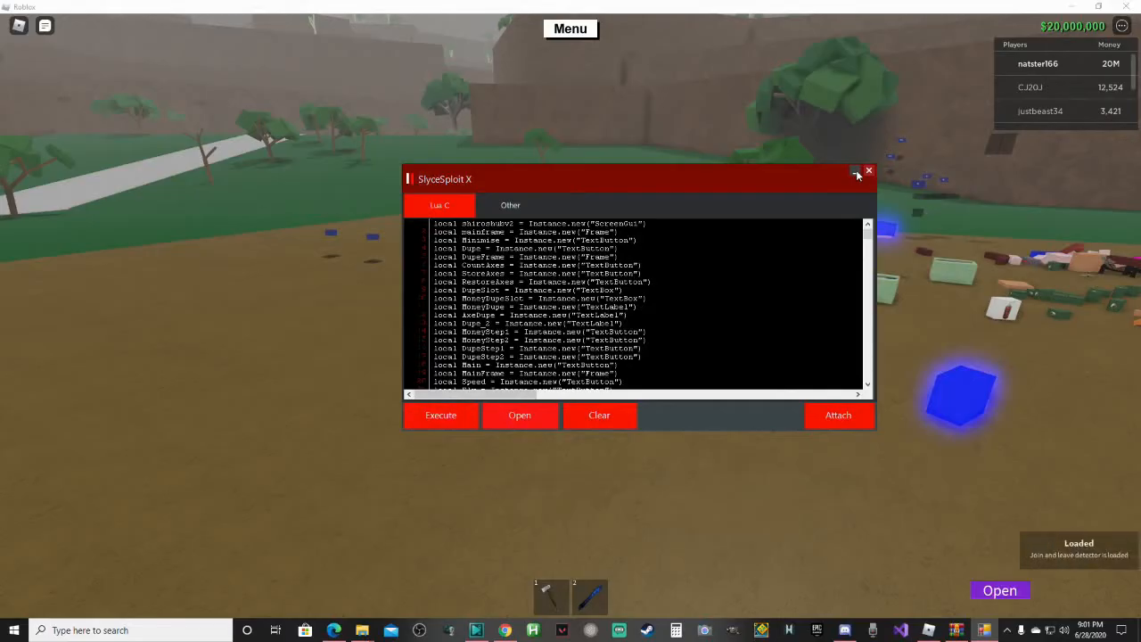
{"action": "left_click", "coordinate": [868, 171]}
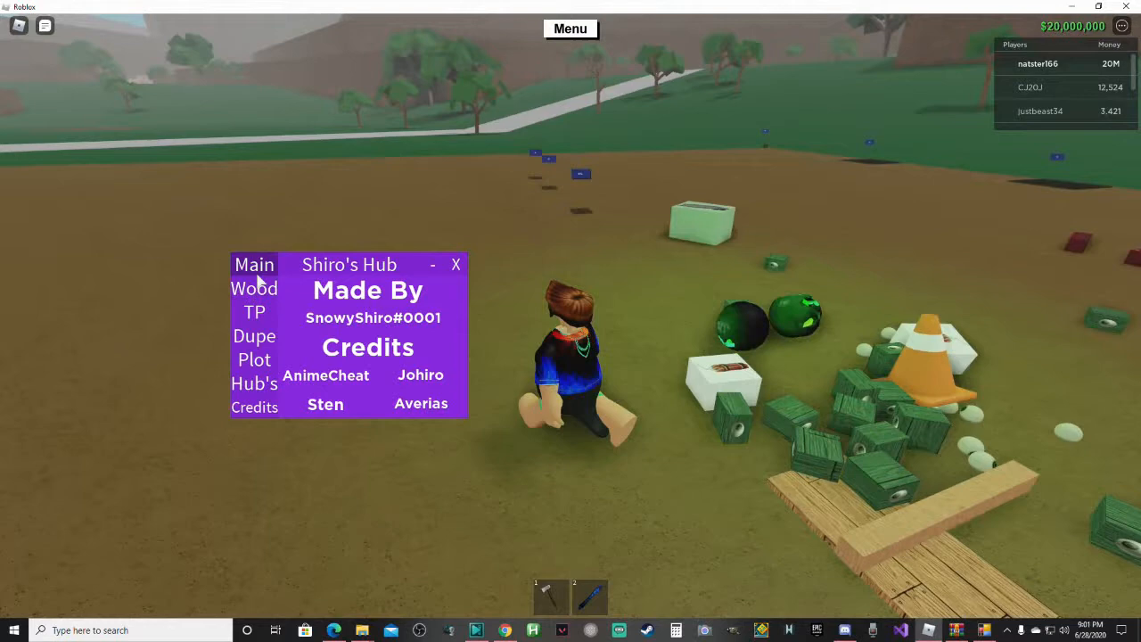
Use Shiro's Hub Main page movement cheats, sending the character floating into the sky.
{"action": "left_click", "coordinate": [254, 264]}
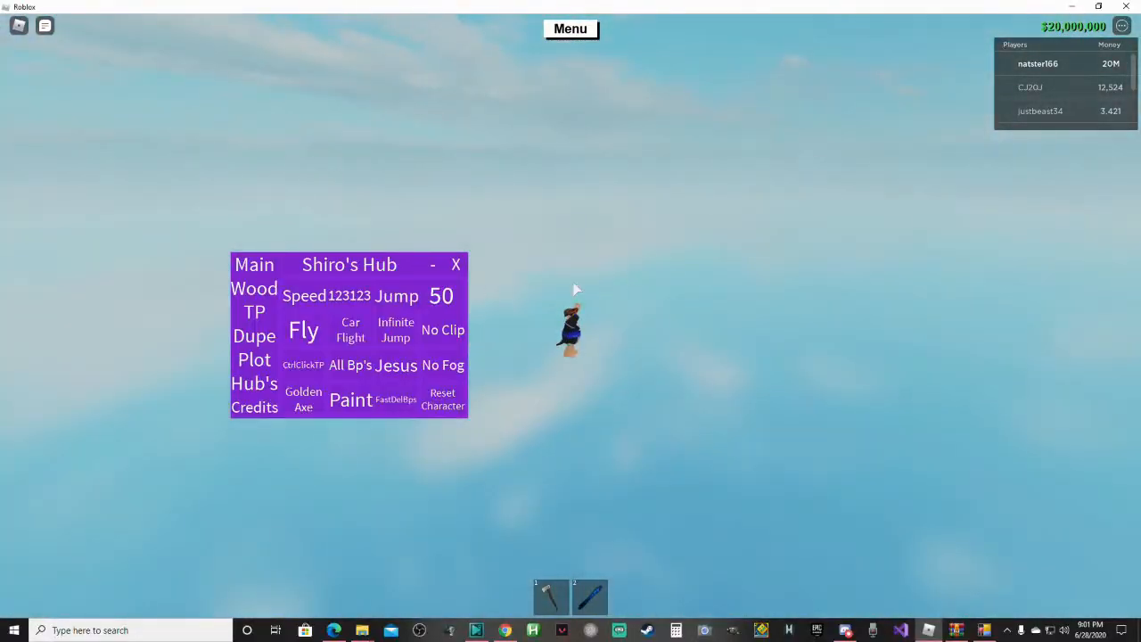
{"action": "left_click", "coordinate": [431, 264]}
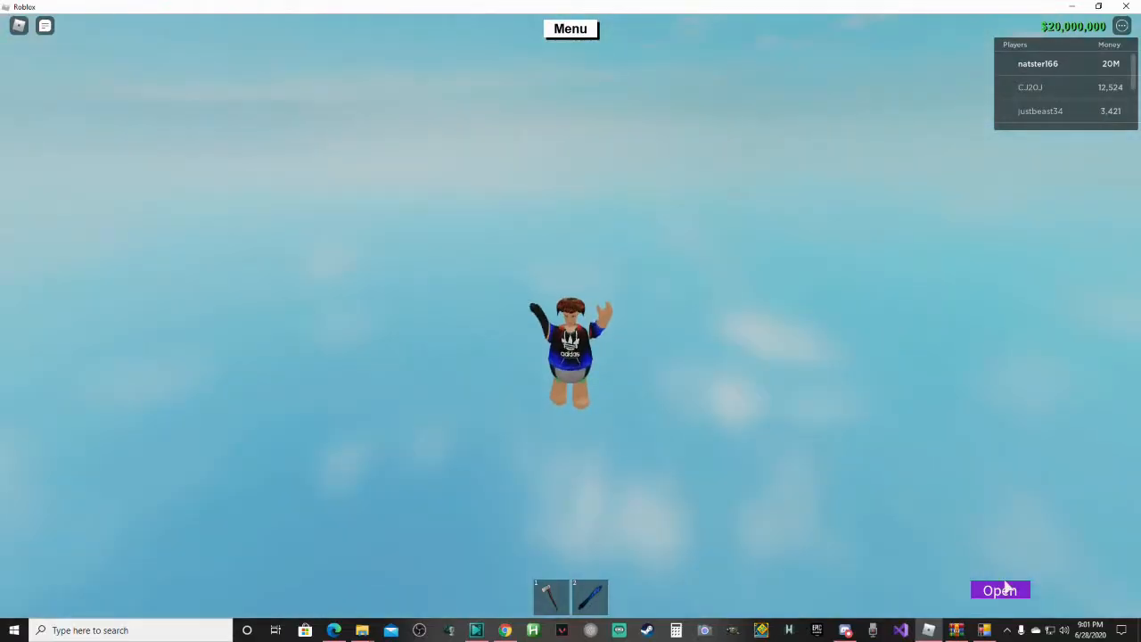
{"action": "mouse_move", "coordinate": [1012, 493]}
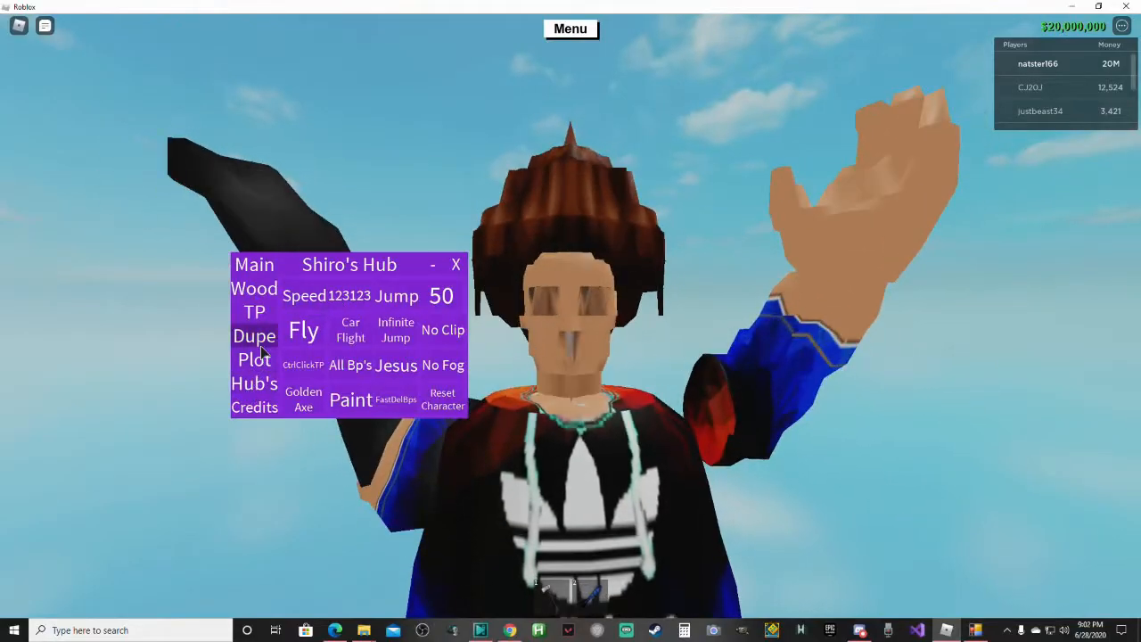
From the hub's TP page, request Reset Character to get the confirmation prompt.
{"action": "left_click", "coordinate": [253, 310]}
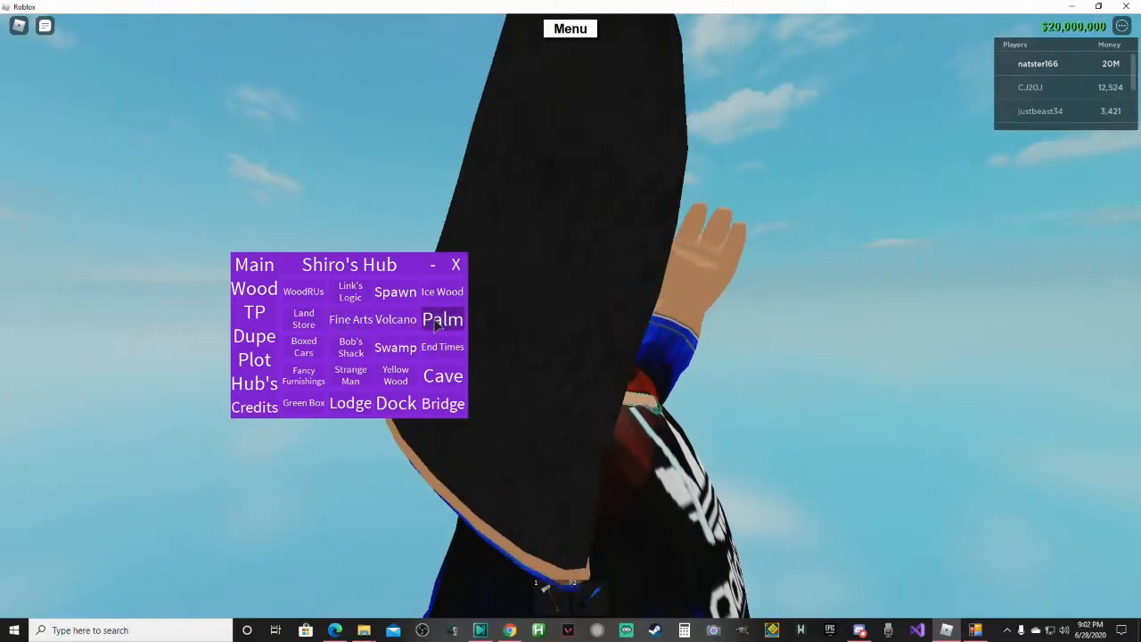
{"action": "left_click", "coordinate": [456, 264]}
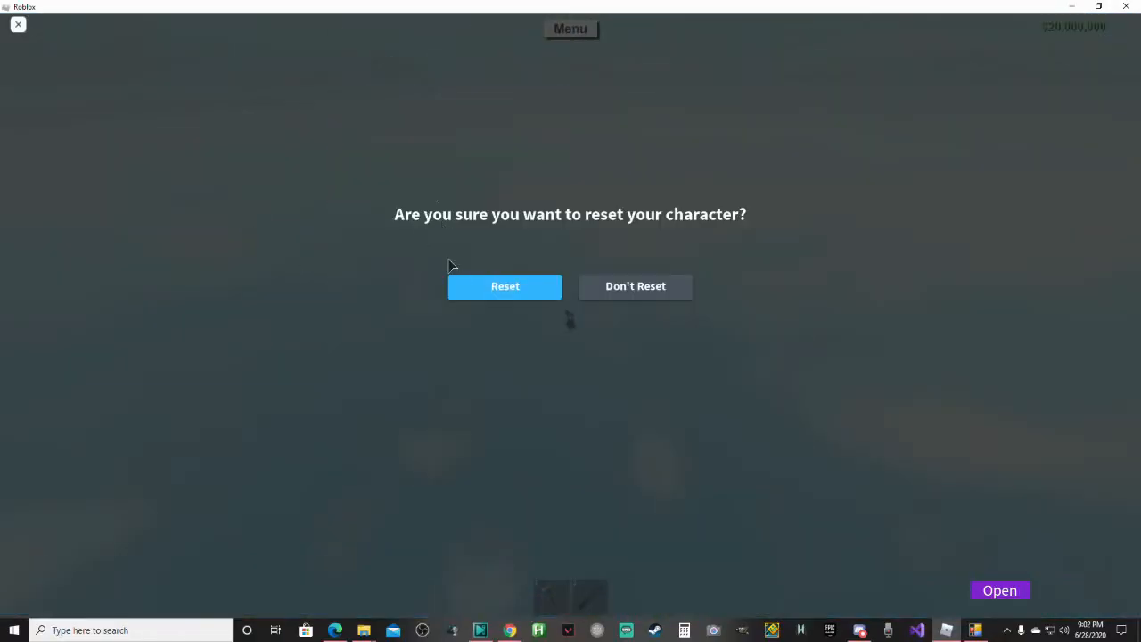
Confirm the reset so the character respawns at the Lumber Tycoon 2 spawn area.
{"action": "left_click", "coordinate": [505, 285]}
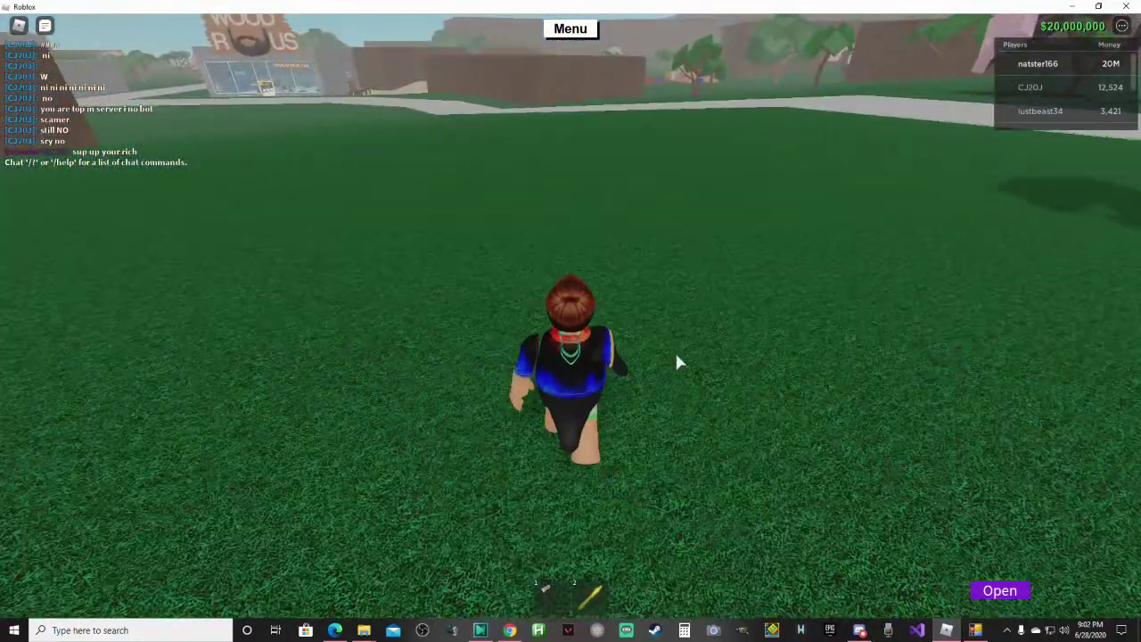
Reopen Shiro's Hub and show its teleport page before leaving the game.
{"action": "left_click", "coordinate": [998, 589]}
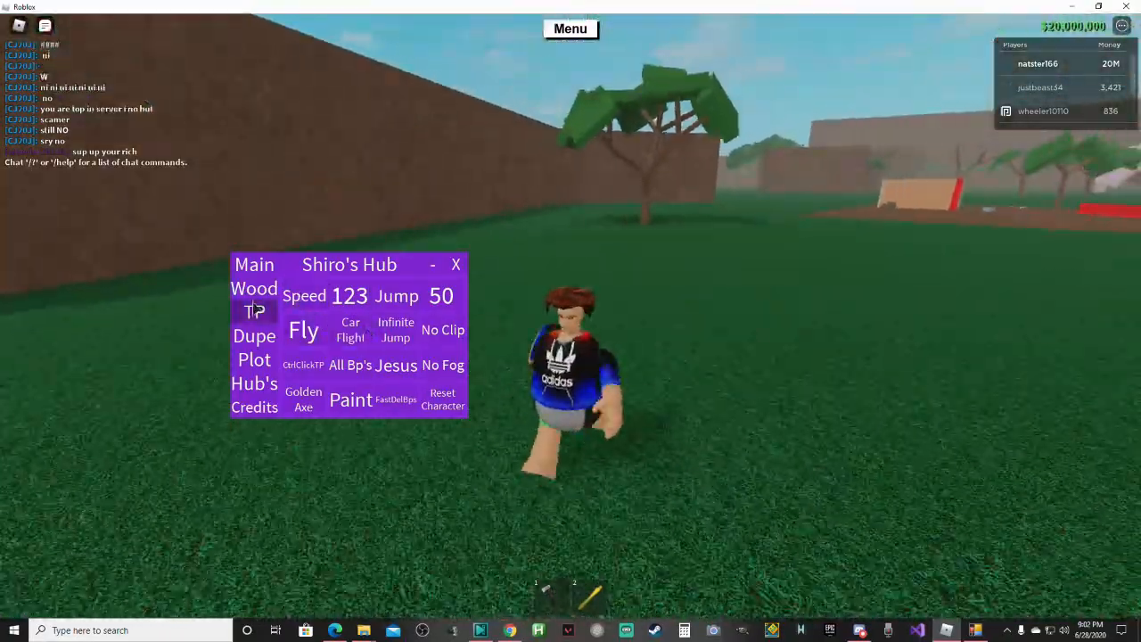
{"action": "left_click", "coordinate": [253, 310]}
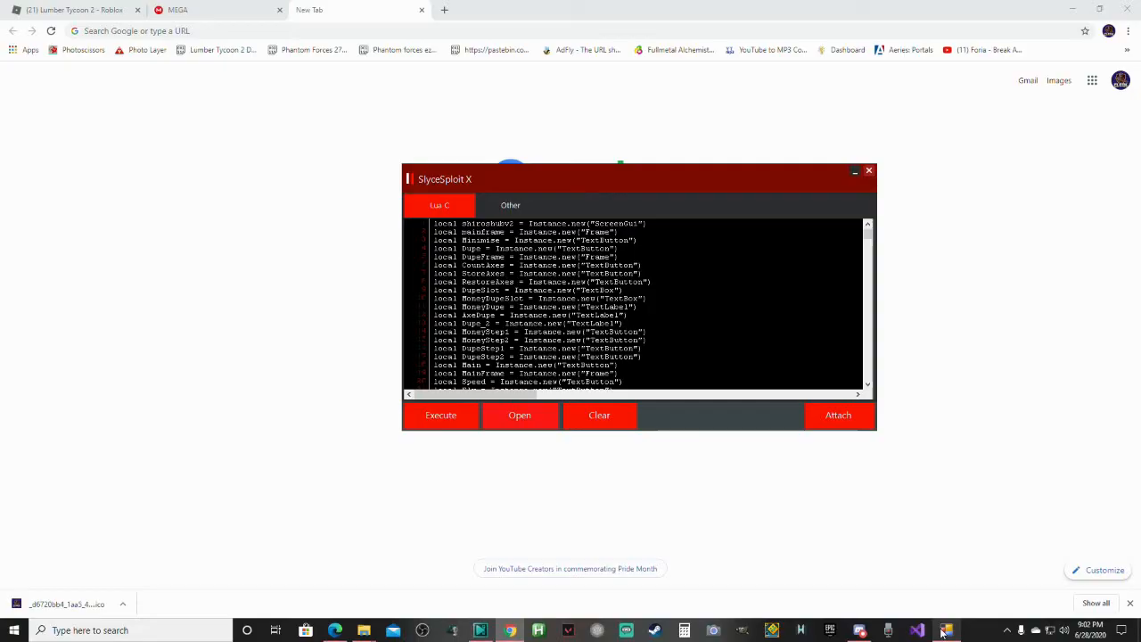
Move the SlyceSploit X window aside to reveal the MEGA shared folder in Chrome.
{"action": "left_click_drag", "start_coordinate": [638, 178], "coordinate": [622, 232]}
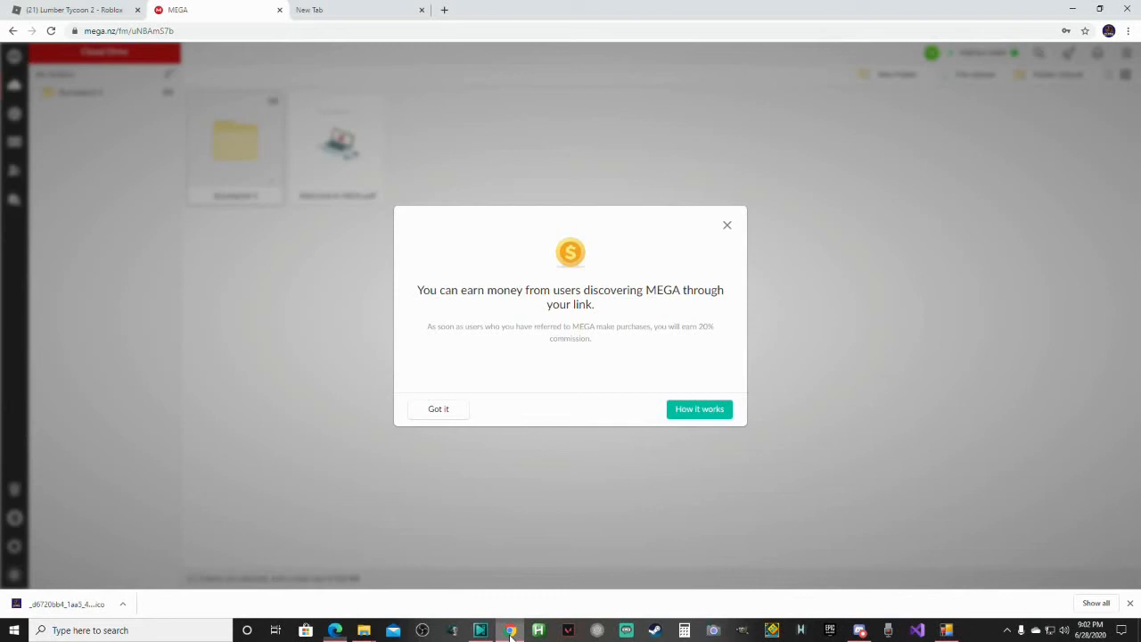
Switch Chrome to the empty New Tab page.
{"action": "left_click", "coordinate": [339, 11]}
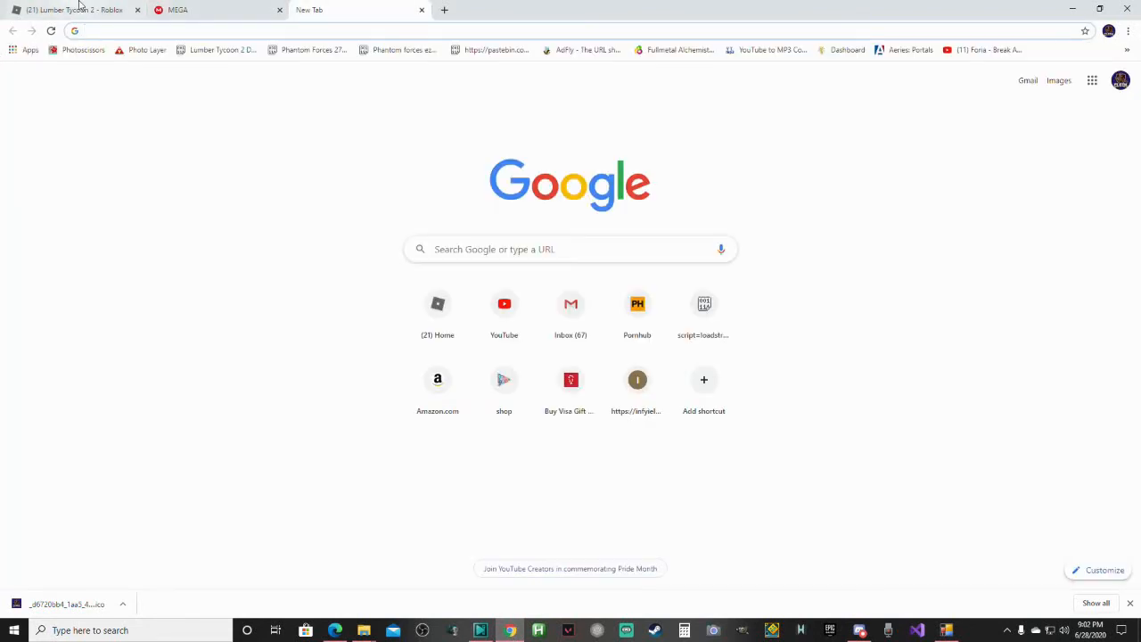
{"action": "mouse_move", "coordinate": [638, 307]}
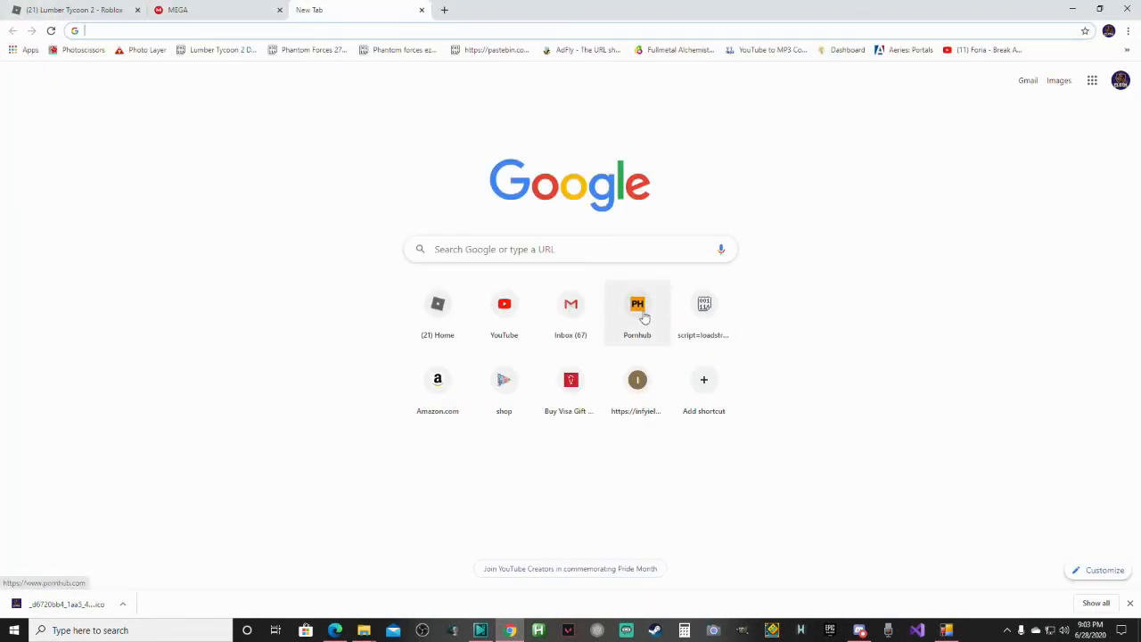
{"action": "mouse_move", "coordinate": [371, 201]}
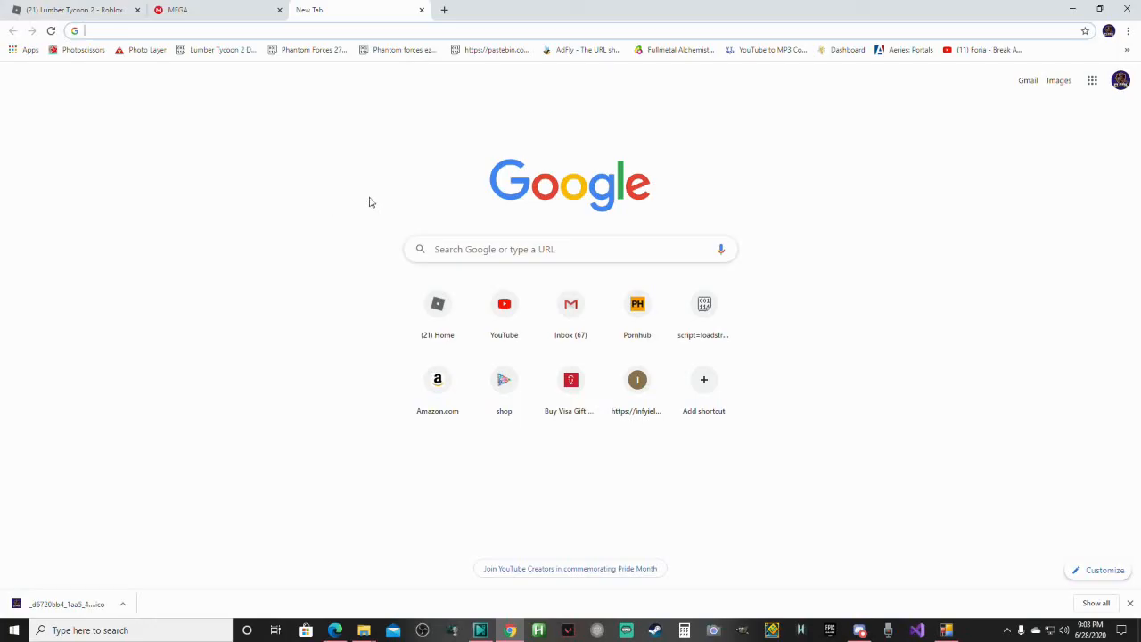